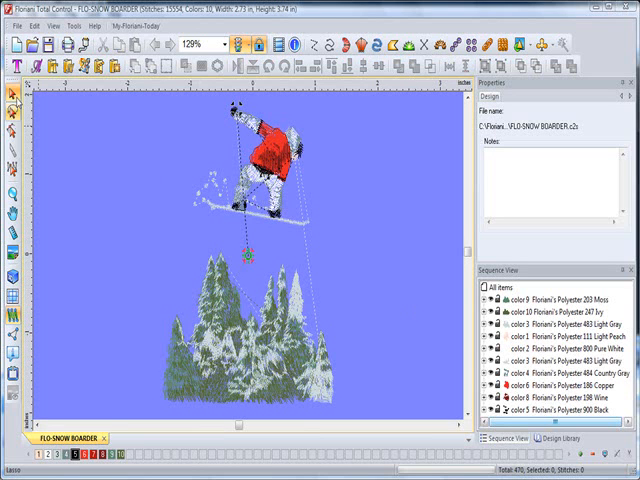
mouse_move(10, 96)
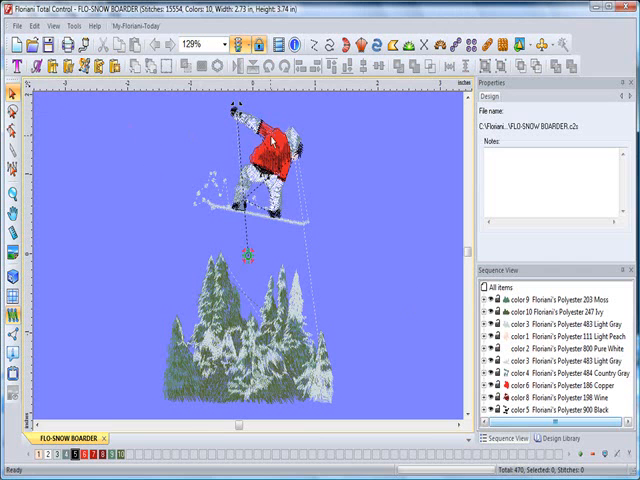
mouse_move(284, 144)
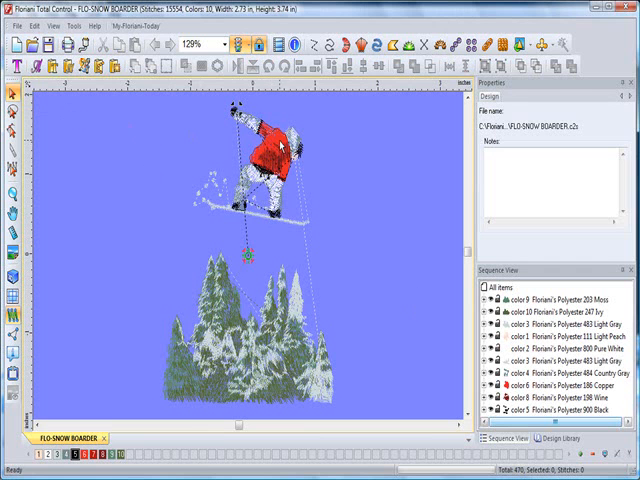
Select the jacket section's stitch element and show its underlay stitch settings
click(276, 150)
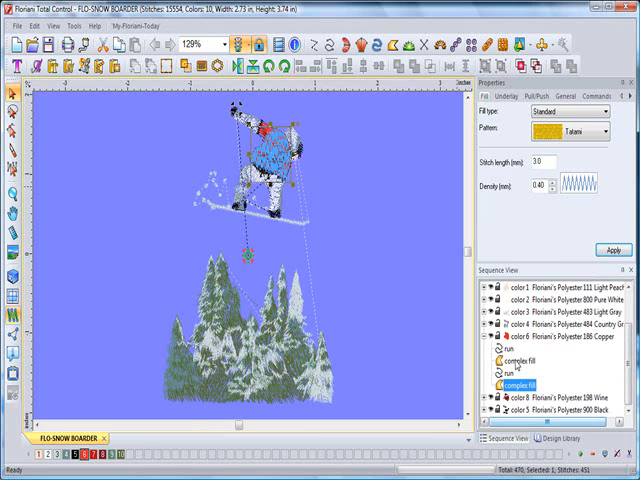
click(524, 358)
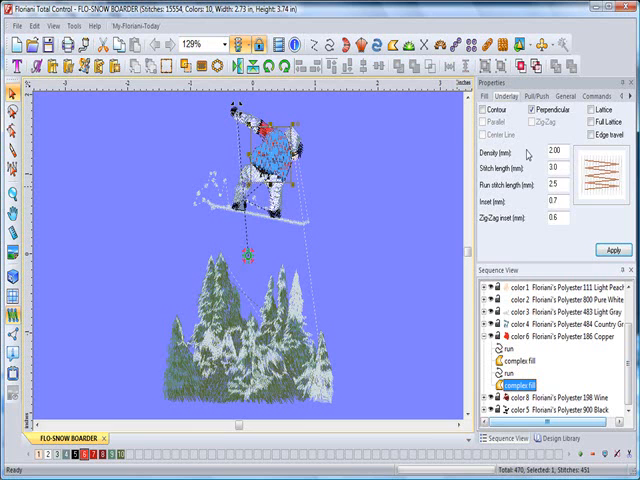
mouse_move(512, 156)
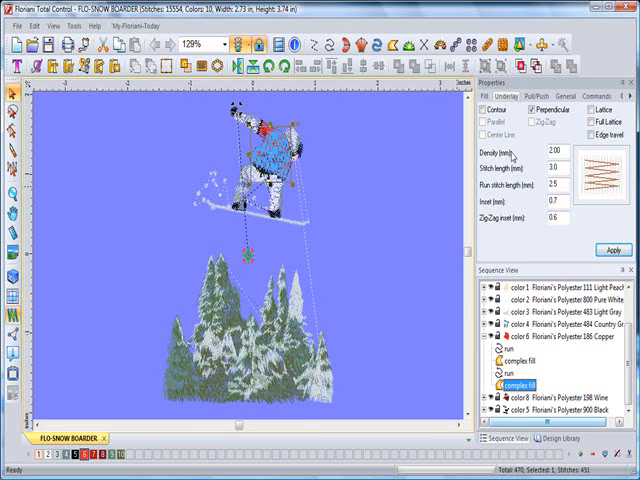
mouse_move(168, 162)
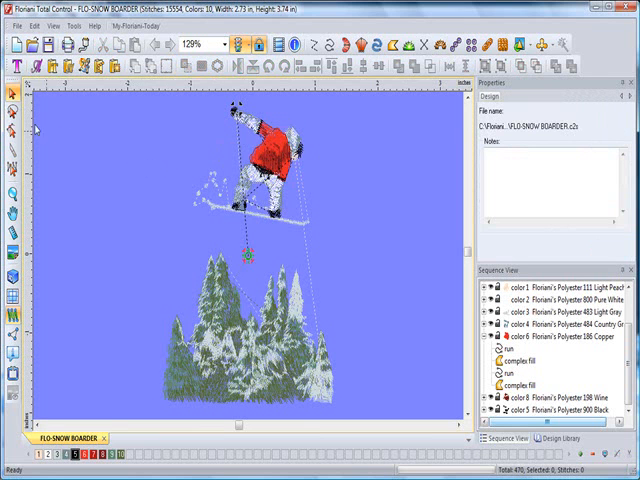
mouse_move(8, 118)
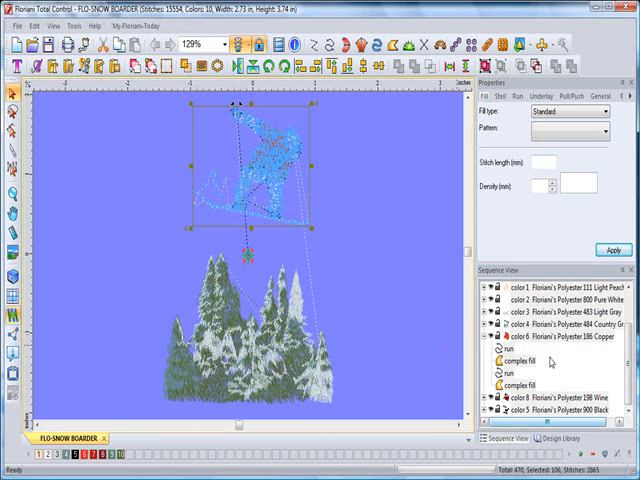
mouse_move(548, 364)
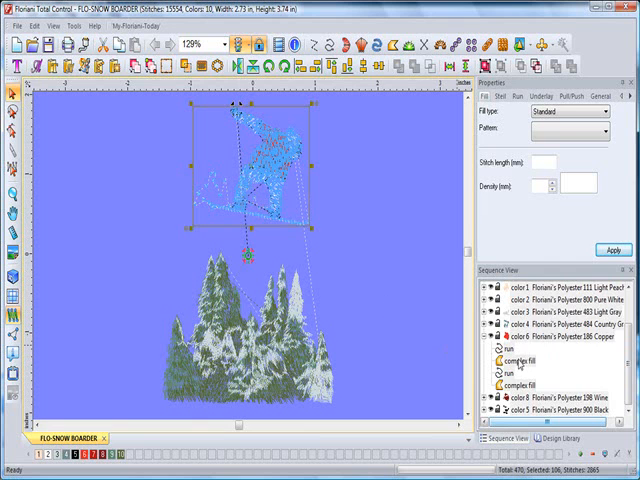
Select the rider's fill object in the sequence list to inspect its settings
click(512, 360)
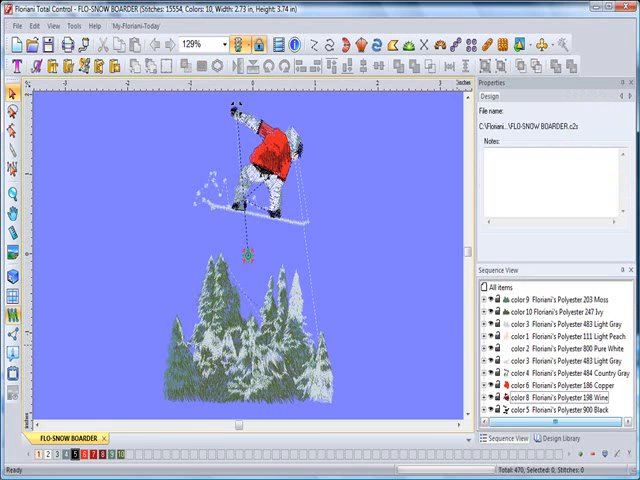
List the first colour group's satin, run and complex fill elements and reveal a satin's pattern fill settings
click(550, 300)
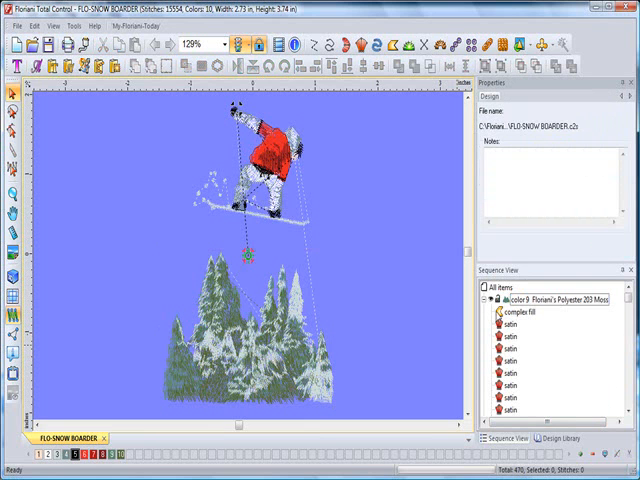
mouse_move(520, 364)
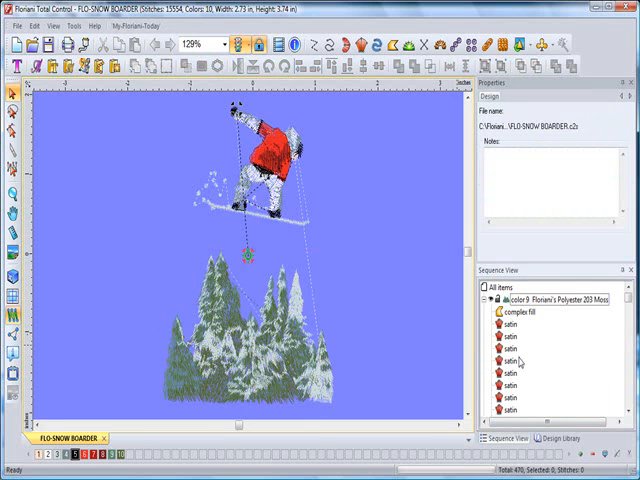
scroll(down, 3)
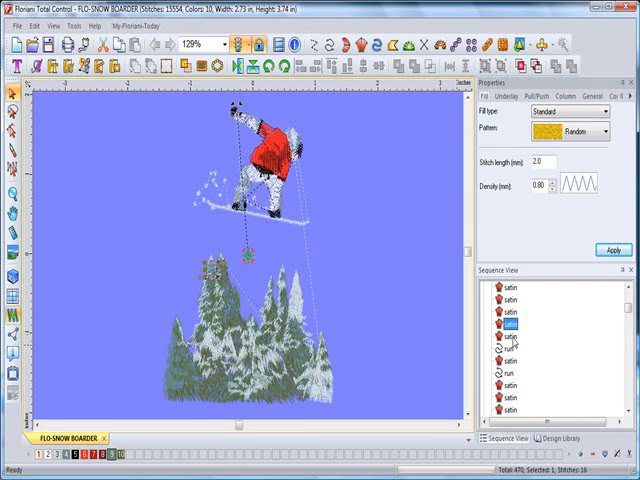
Select the run element below the satins to show its stitch length and type settings
click(520, 340)
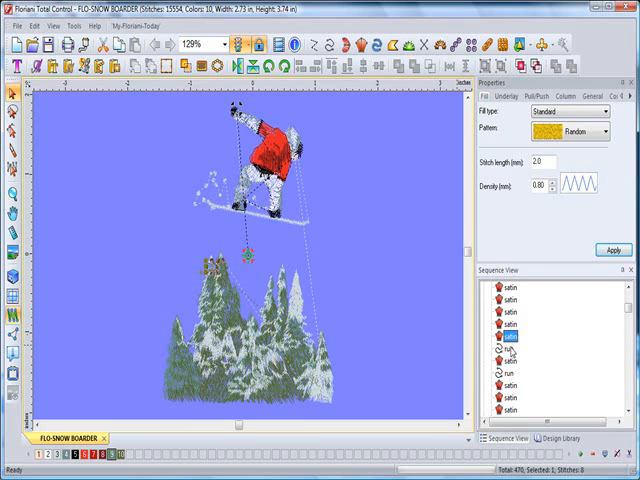
click(512, 372)
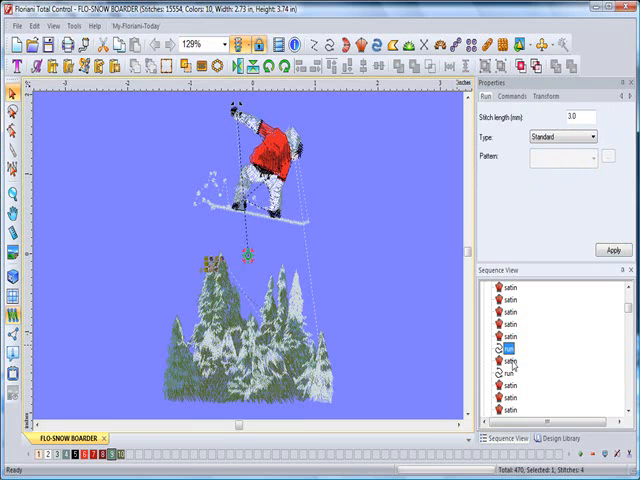
mouse_move(510, 196)
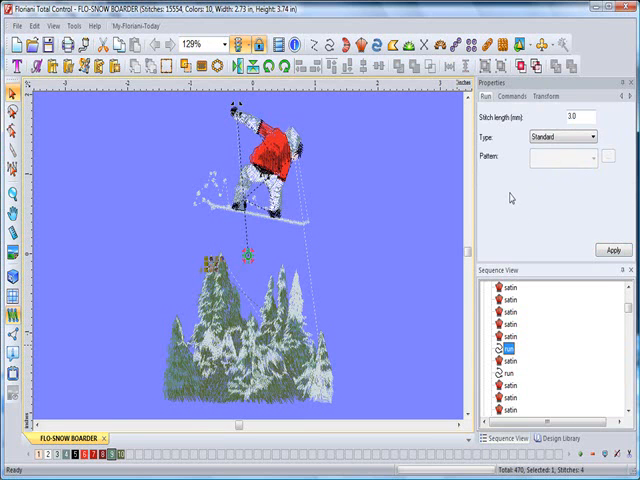
mouse_move(404, 232)
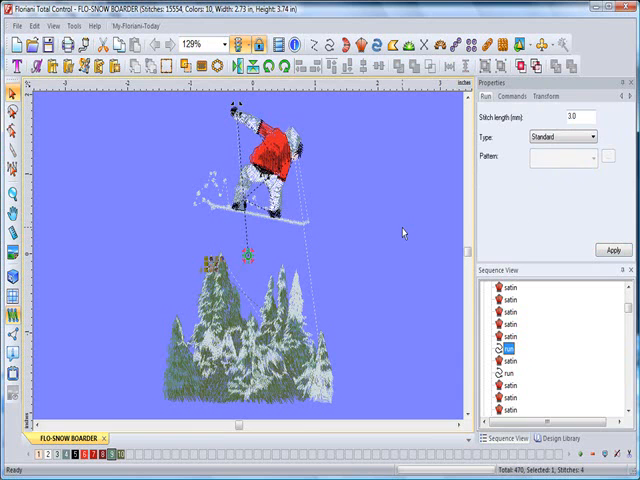